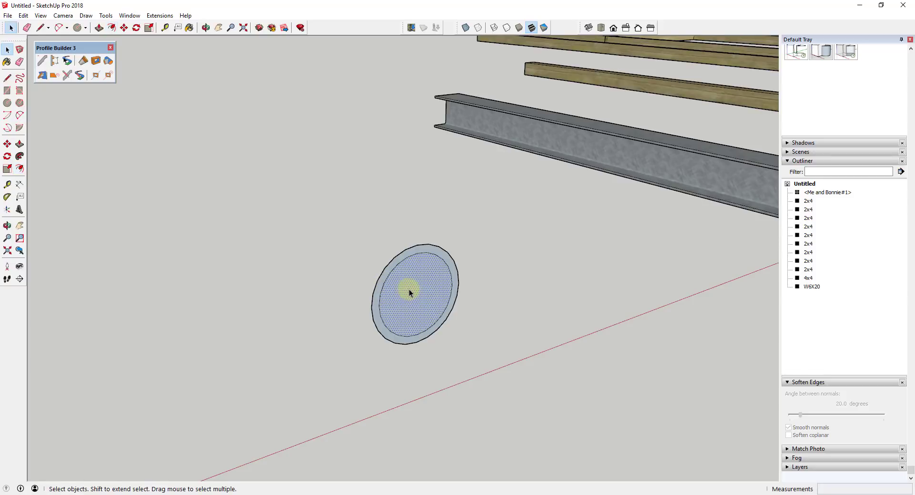
Step: Erase the white pipe geometry and select the W6X20 steel beam
click(99, 28)
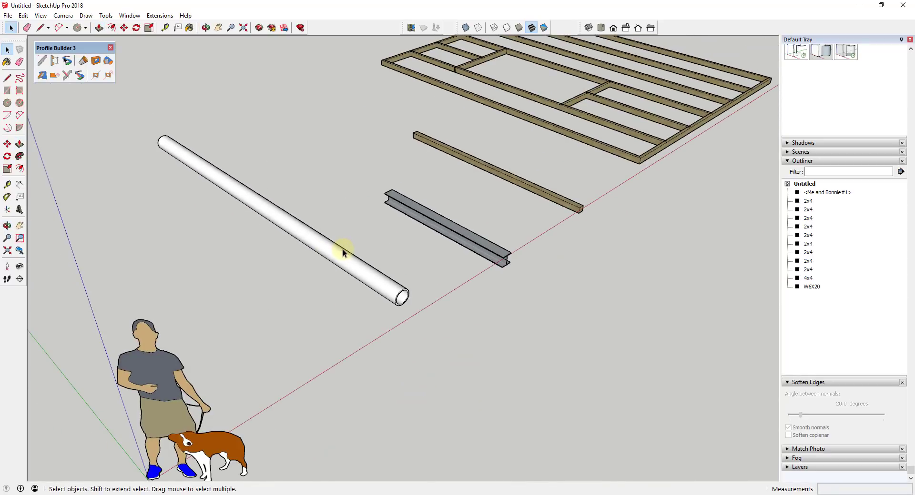
mouse_move(390, 289)
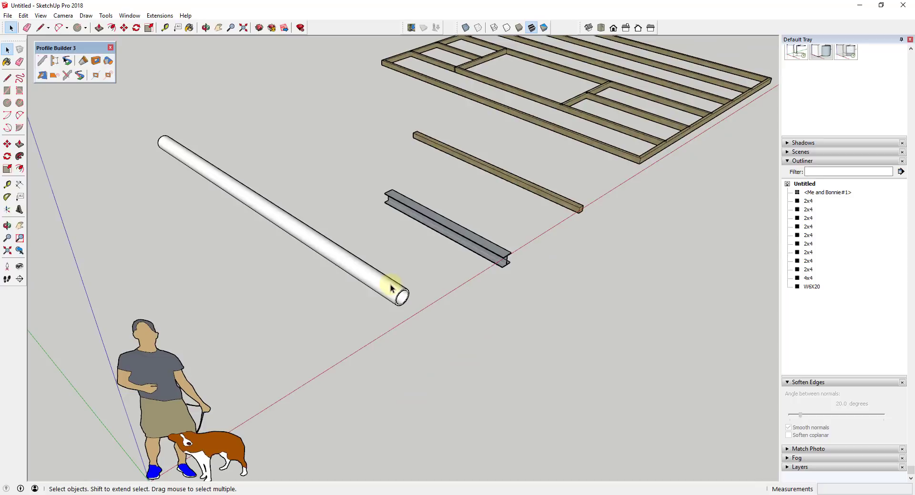
mouse_move(393, 290)
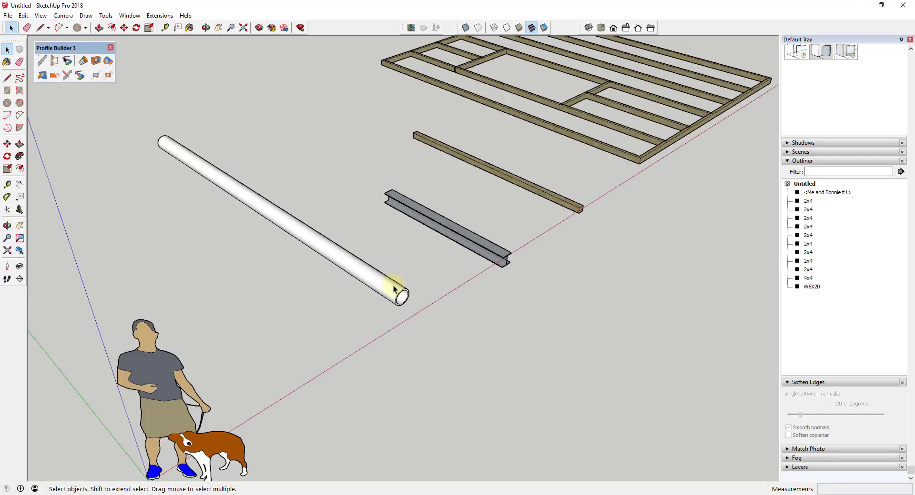
mouse_move(294, 129)
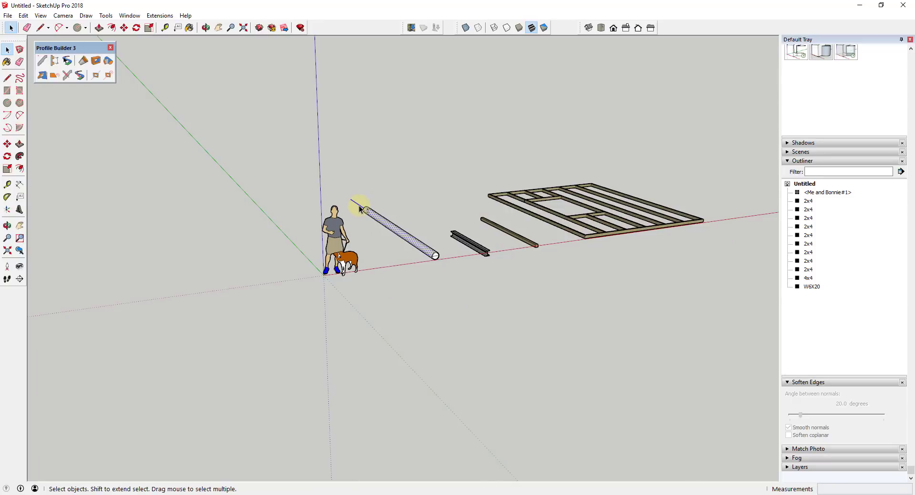
right_click(365, 210)
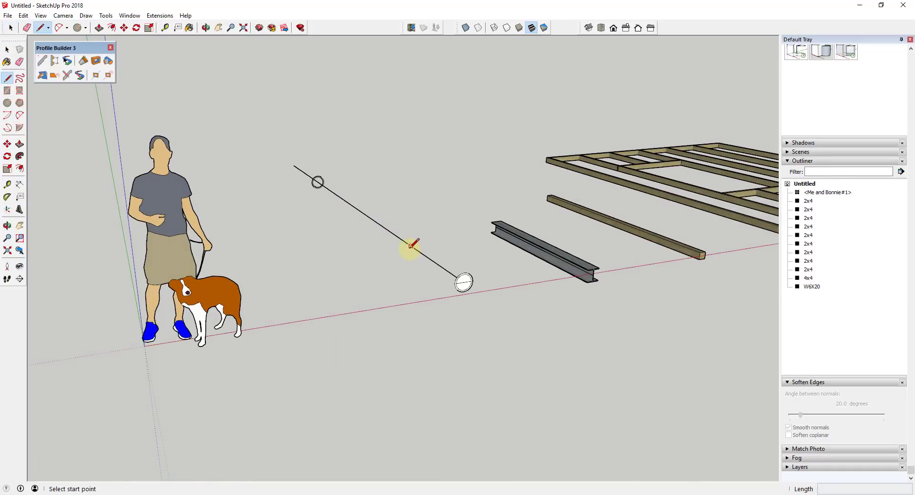
click(10, 28)
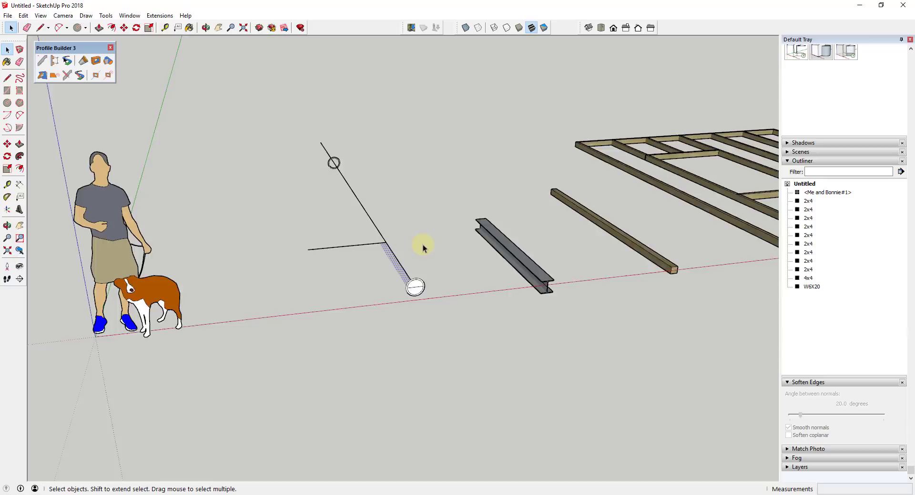
click(76, 28)
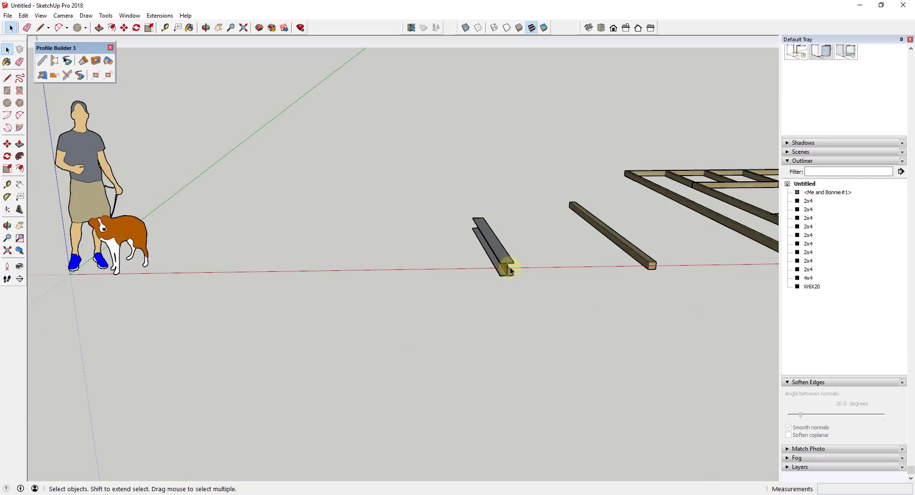
mouse_move(710, 275)
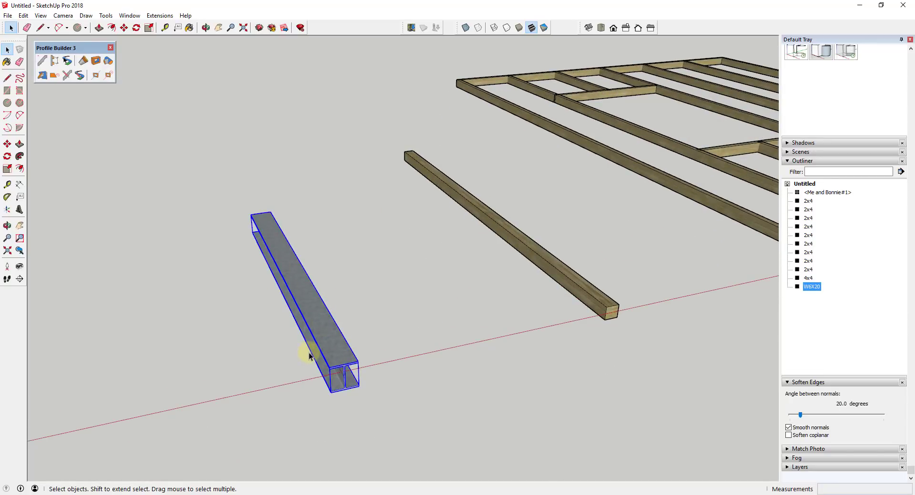
mouse_move(419, 365)
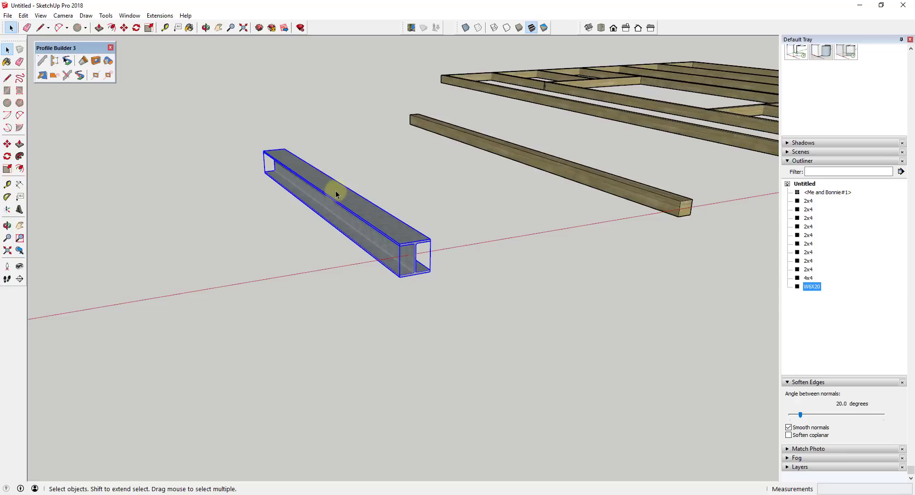
mouse_move(135, 81)
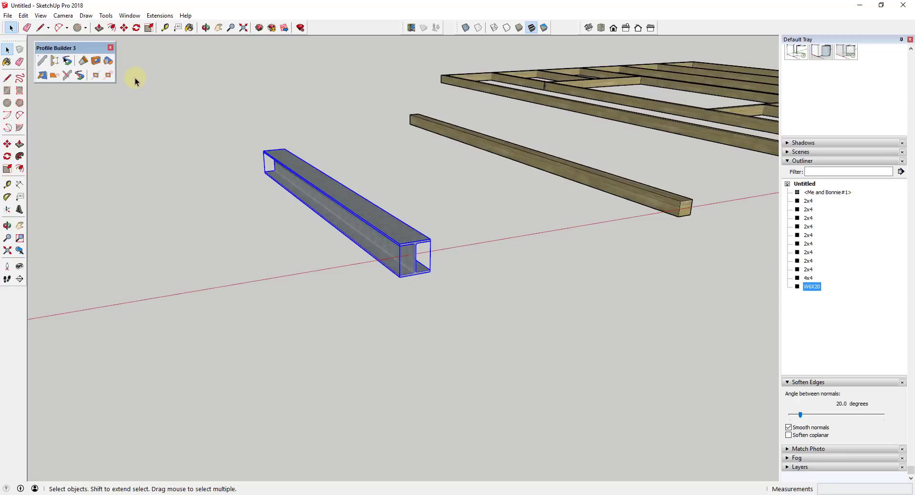
mouse_move(95, 76)
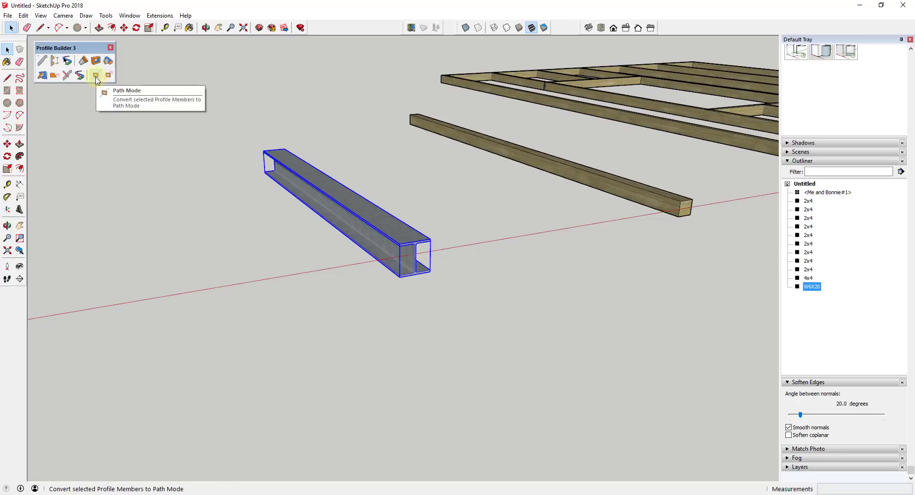
Step: Convert the W6X20 beam to Profile Builder path mode and draw a line crossing it
click(95, 77)
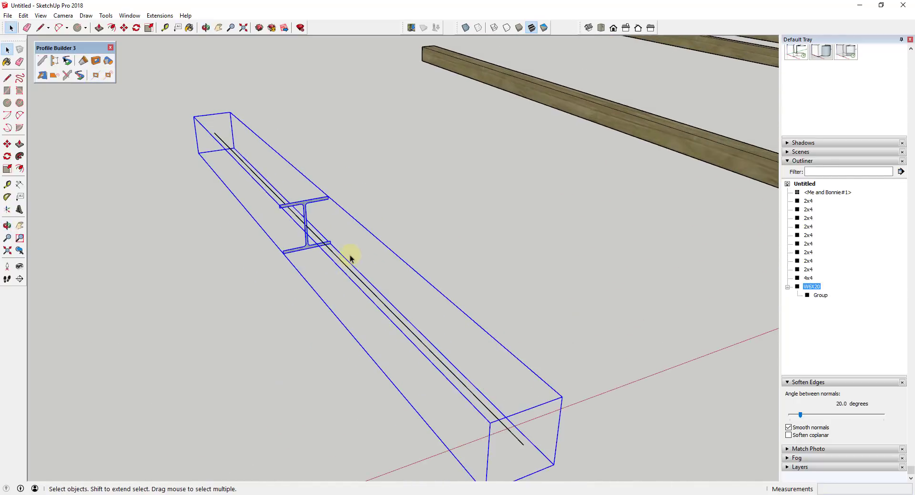
mouse_move(430, 333)
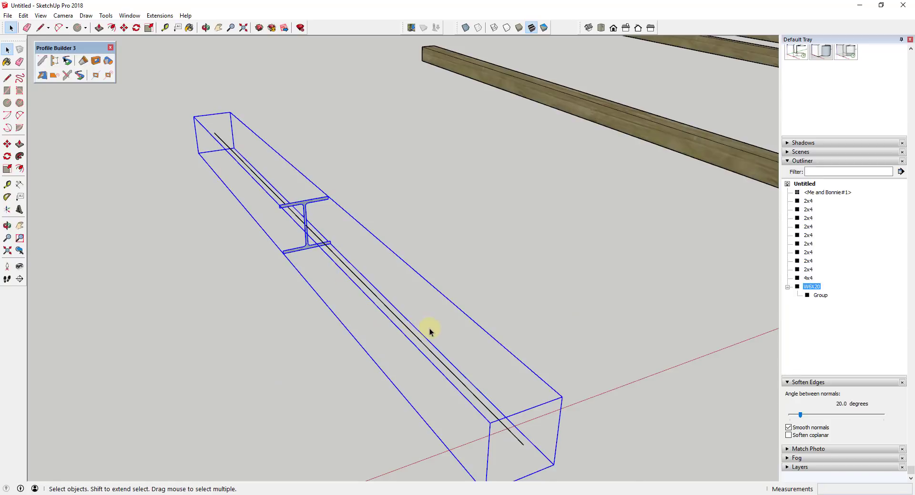
mouse_move(306, 209)
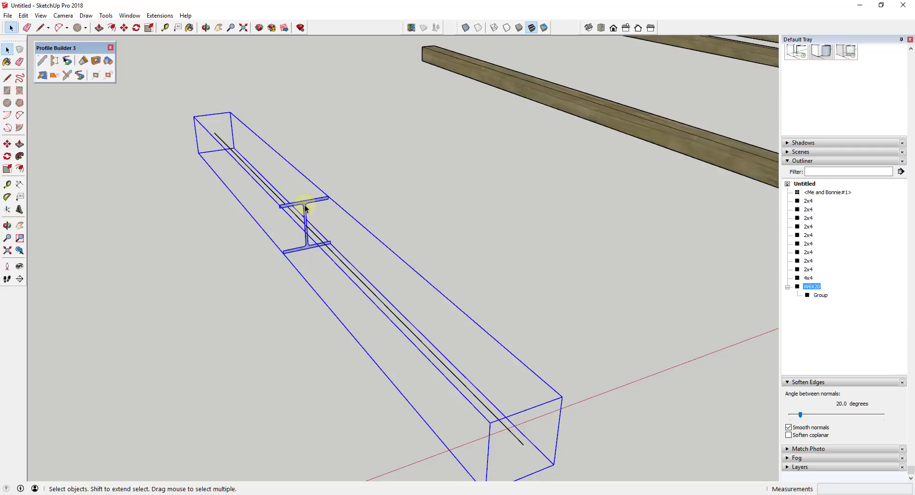
drag(303, 209, 385, 291)
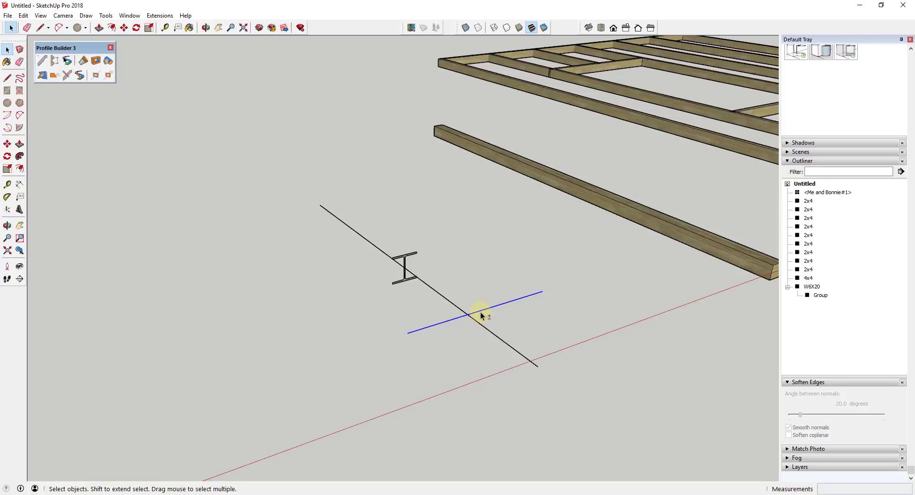
mouse_move(442, 326)
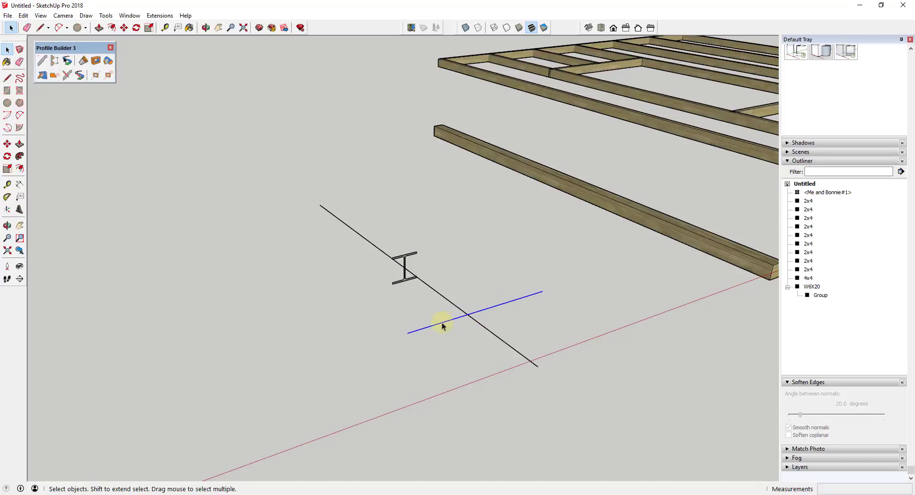
Step: Choose the HSS1.900x0.120 round tube and HSS4X4X14 square tube profiles from the library for the crossing members
click(43, 61)
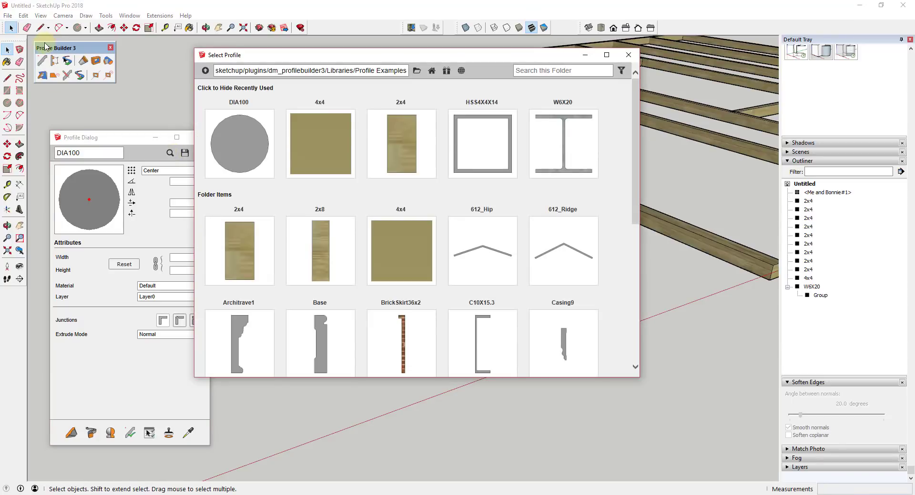
scroll(down, 3)
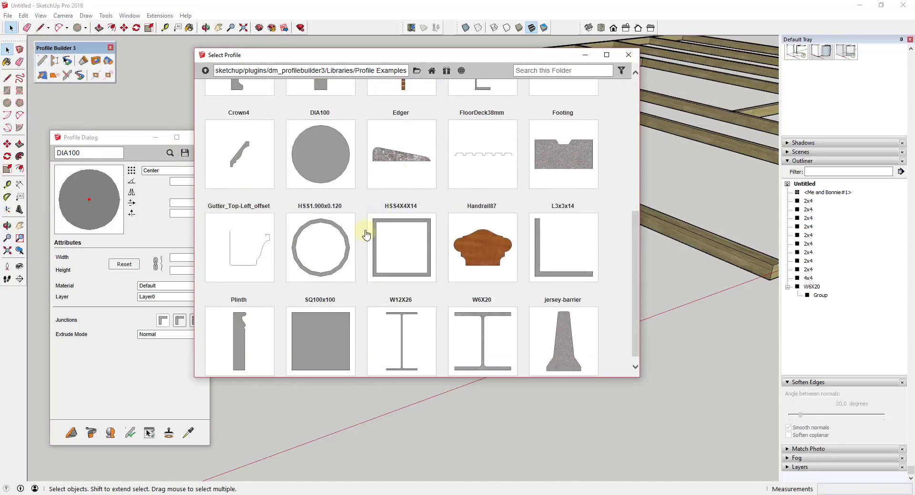
double_click(321, 247)
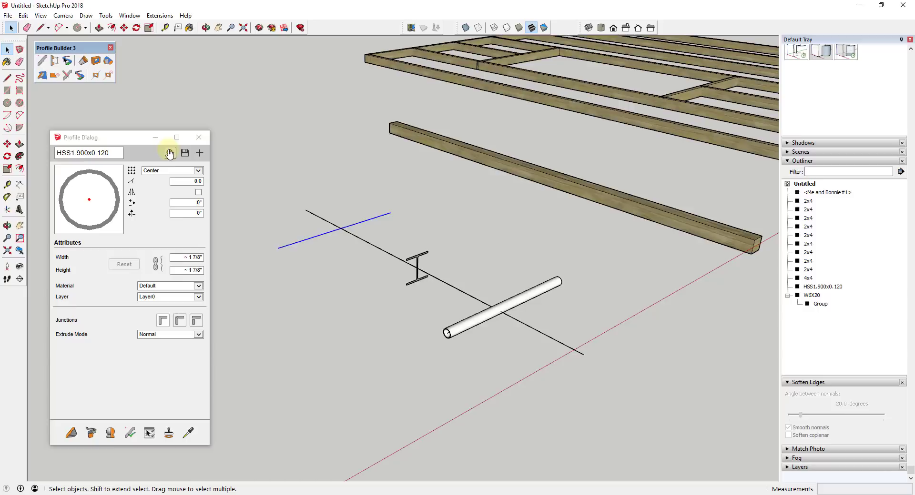
click(169, 152)
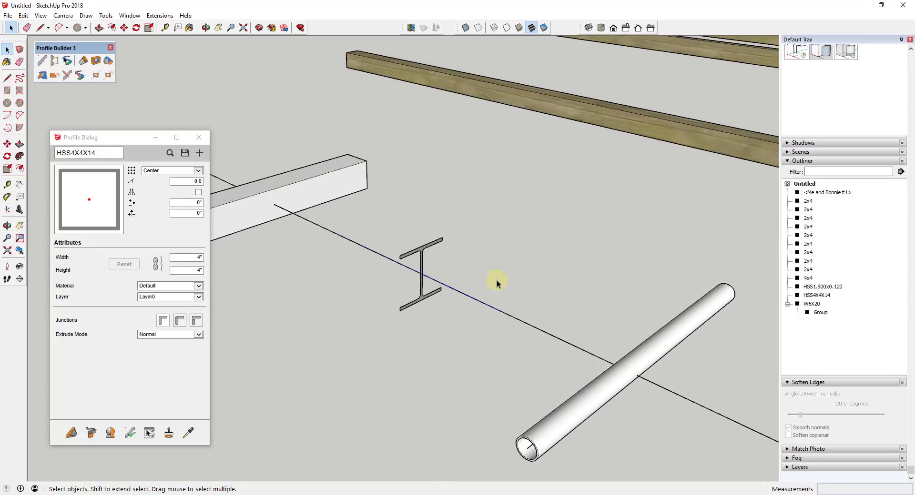
click(812, 303)
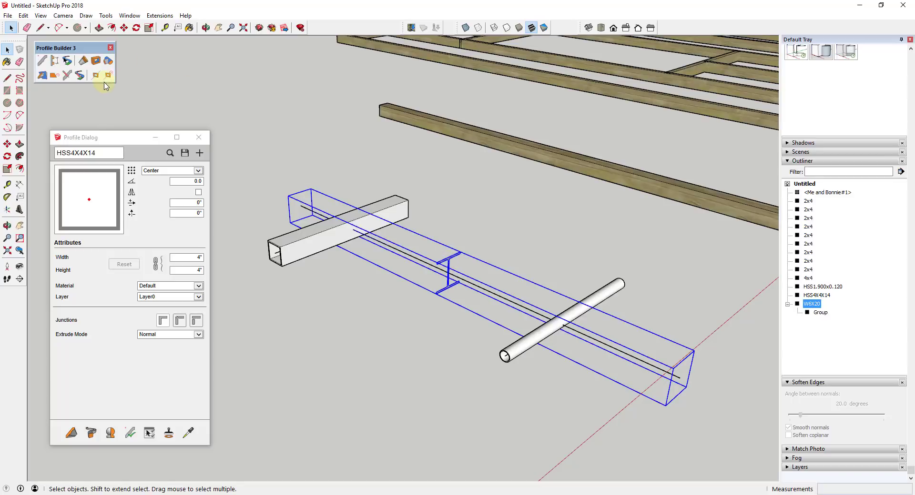
Step: Build the W8X20 beam profile along its path and select the HSS4X4X14 square tube
click(108, 77)
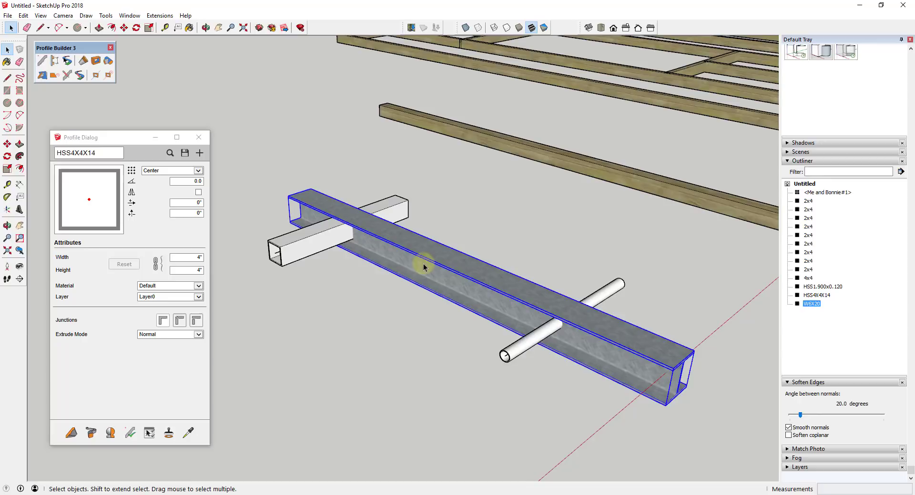
drag(425, 268, 558, 165)
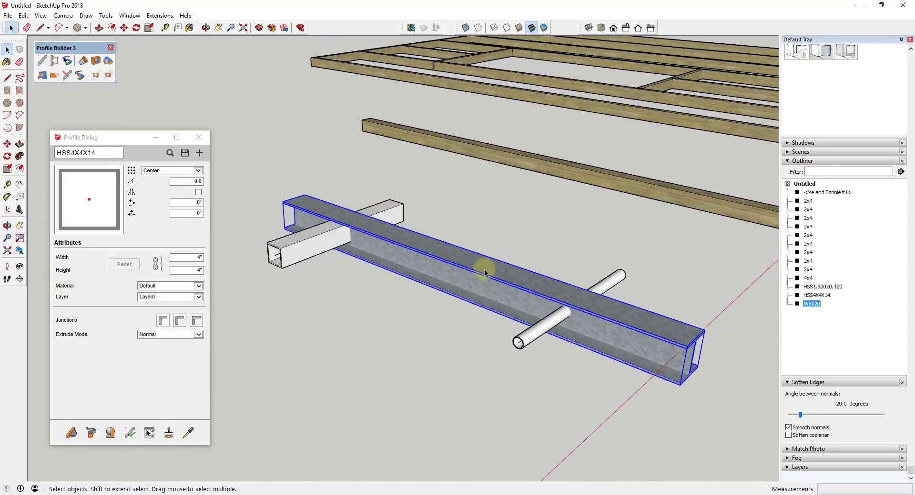
mouse_move(502, 284)
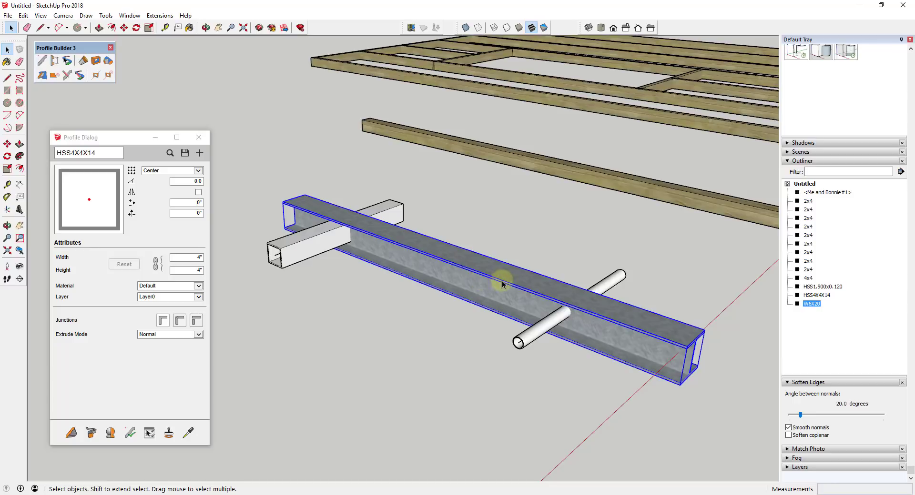
mouse_move(498, 283)
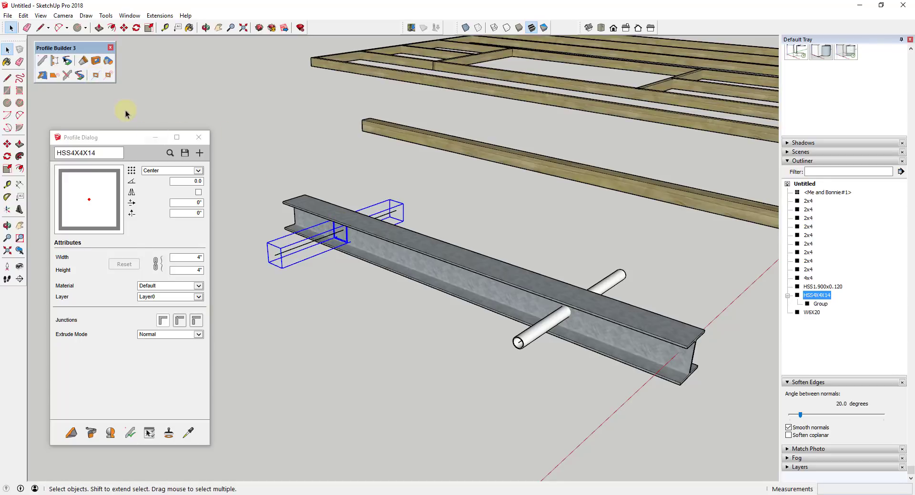
click(420, 250)
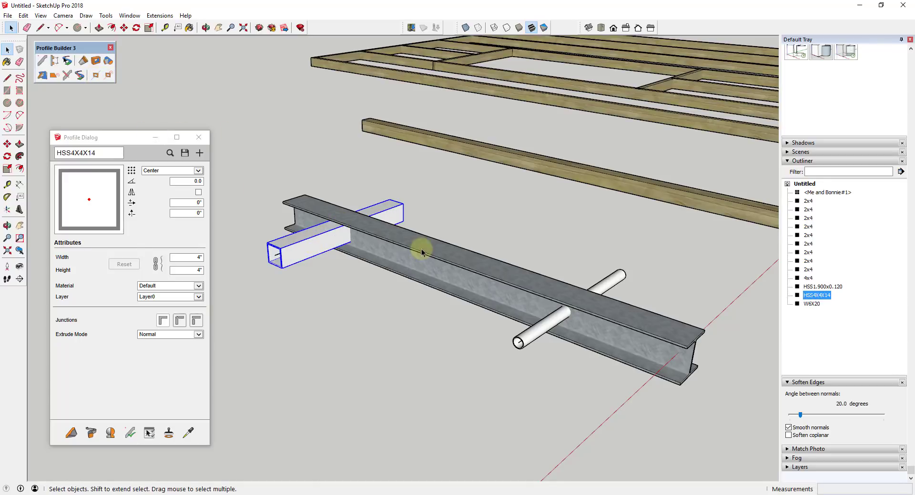
click(96, 77)
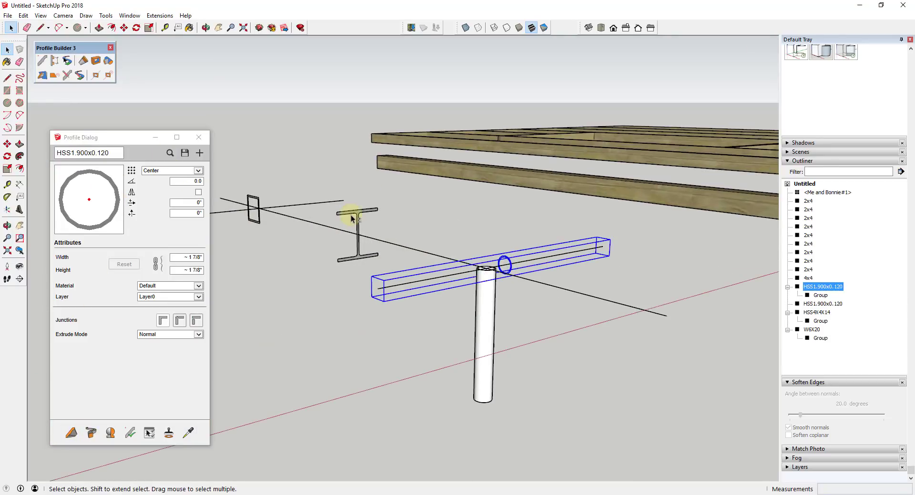
mouse_move(496, 294)
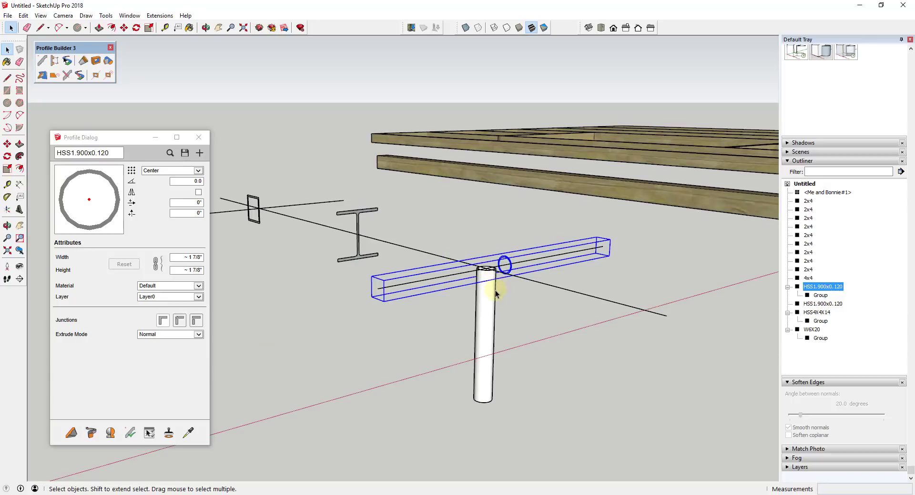
Step: Select the vertical HSS1.900x0.120 pipe running through the square tube
click(812, 330)
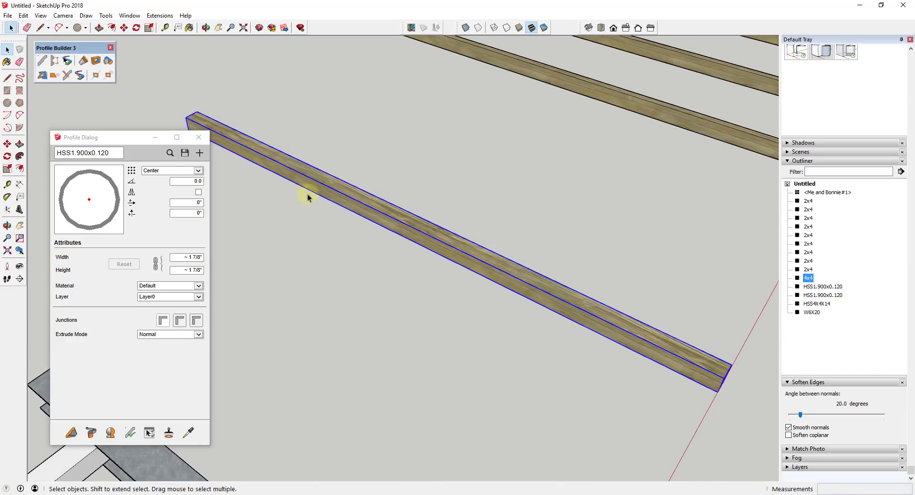
Step: Build the HSS1.900x0.120 pipe along the S-curve path through the 4x4 wood beam
click(107, 76)
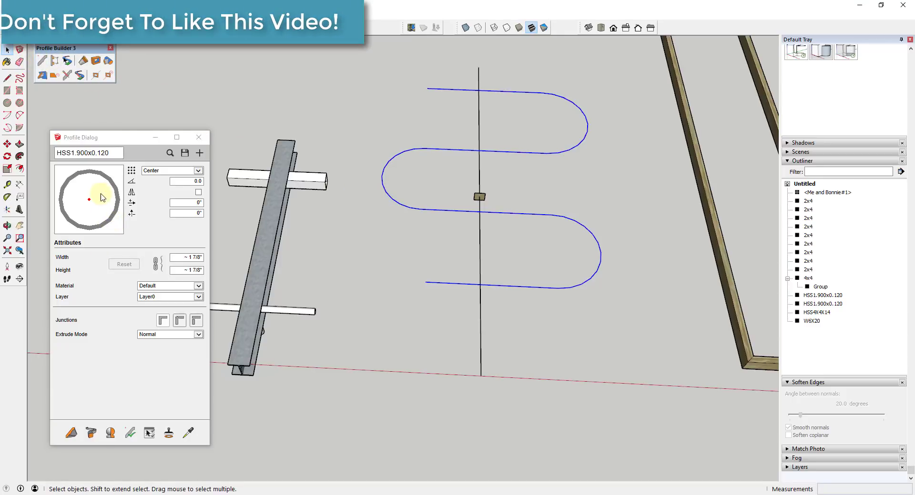
mouse_move(90, 433)
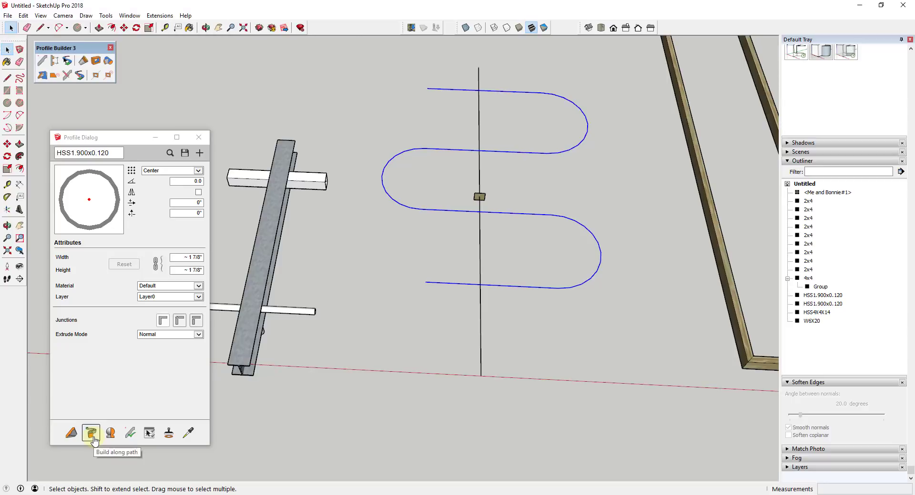
click(91, 433)
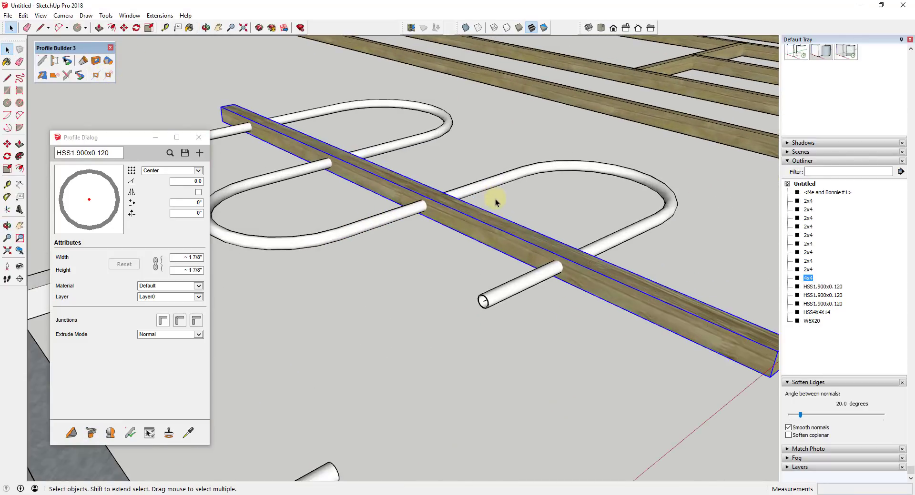
drag(495, 204, 525, 280)
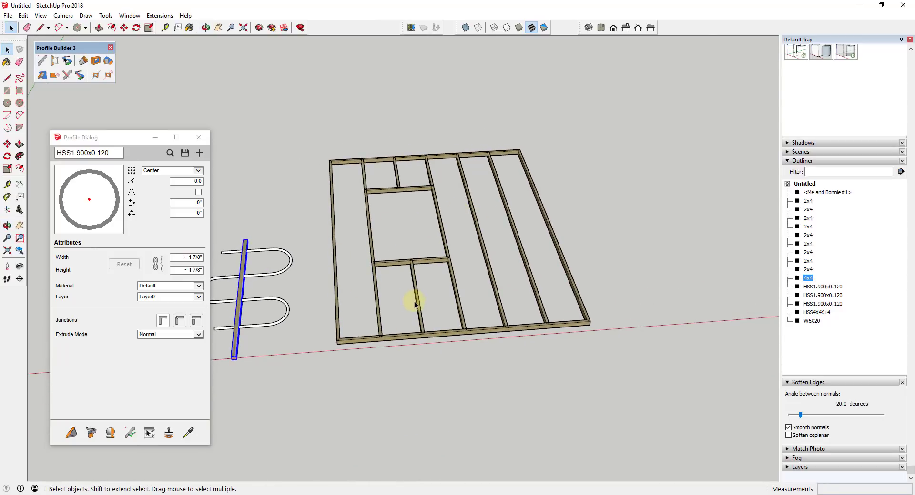
mouse_move(379, 271)
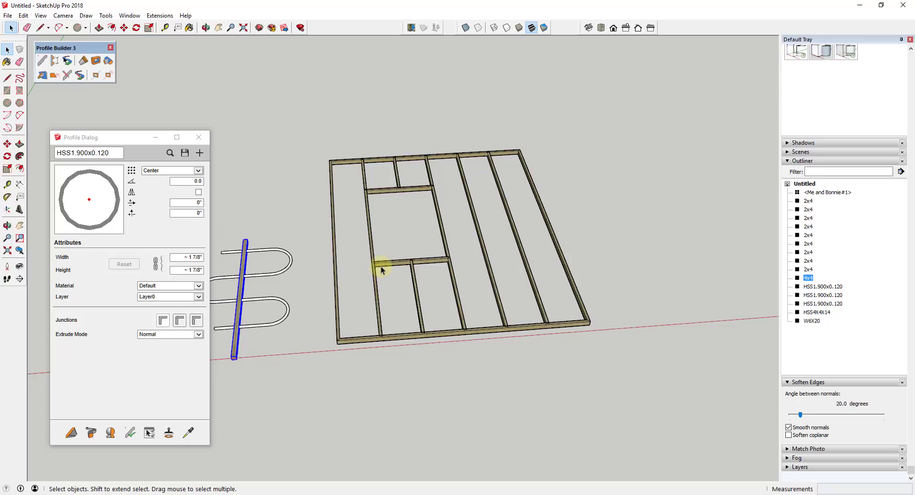
mouse_move(368, 266)
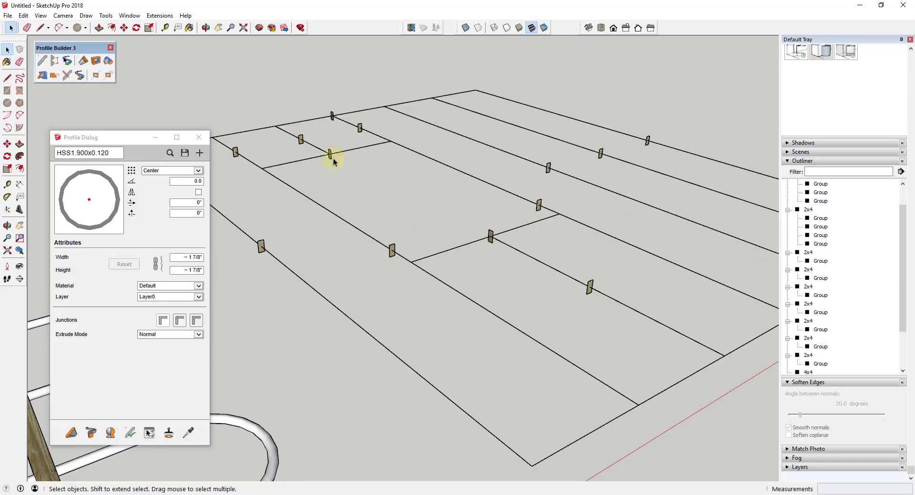
mouse_move(534, 195)
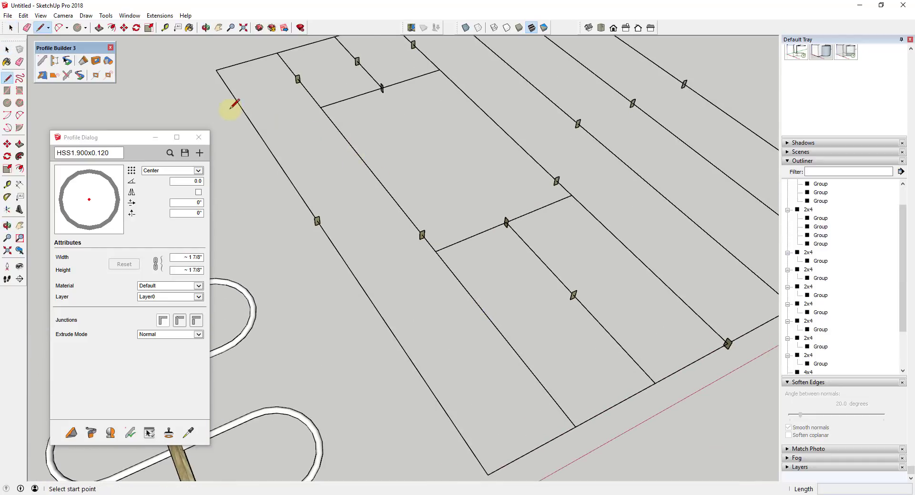
Step: Draw the zigzag path across the studs and build 2x4 blocking along it
click(239, 105)
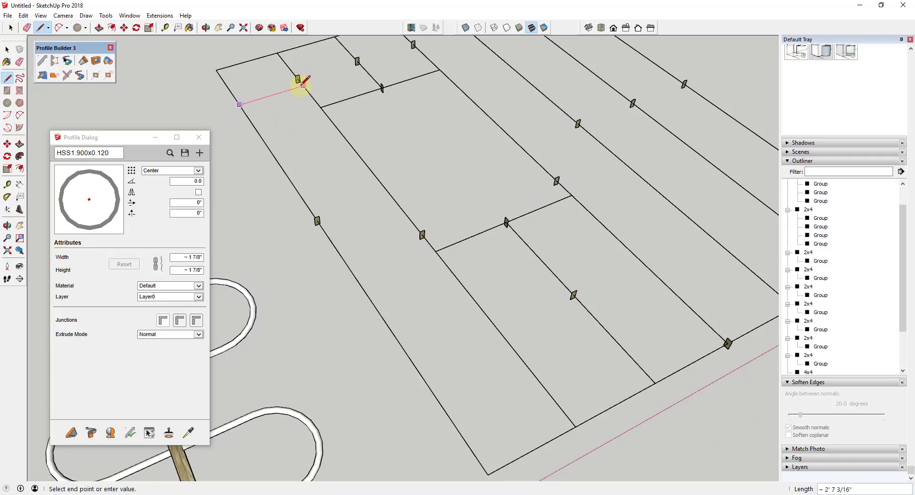
mouse_move(379, 87)
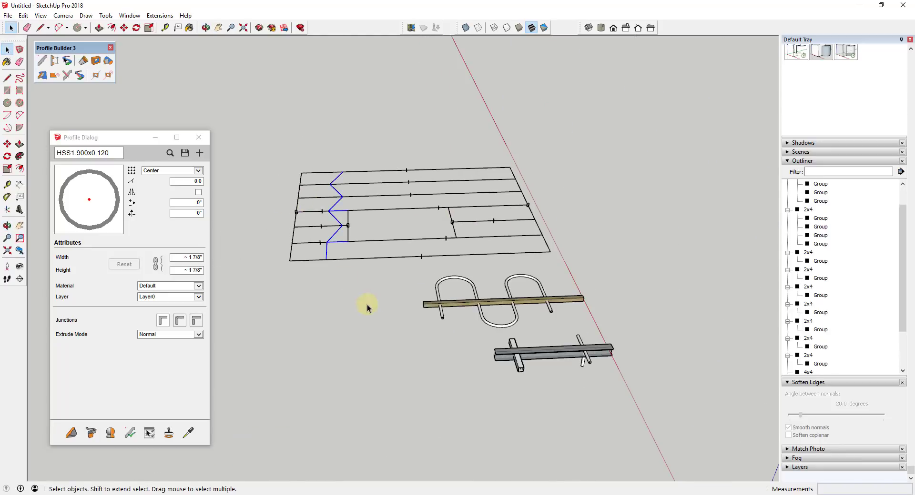
mouse_move(169, 152)
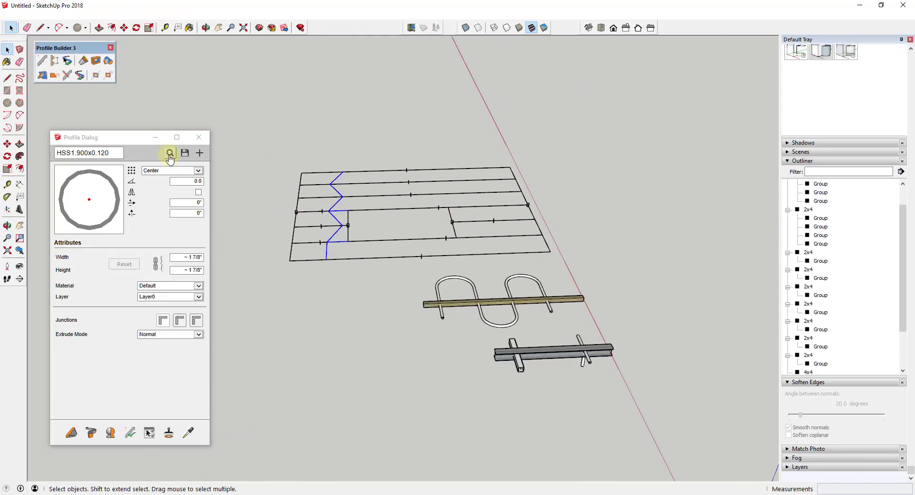
click(169, 153)
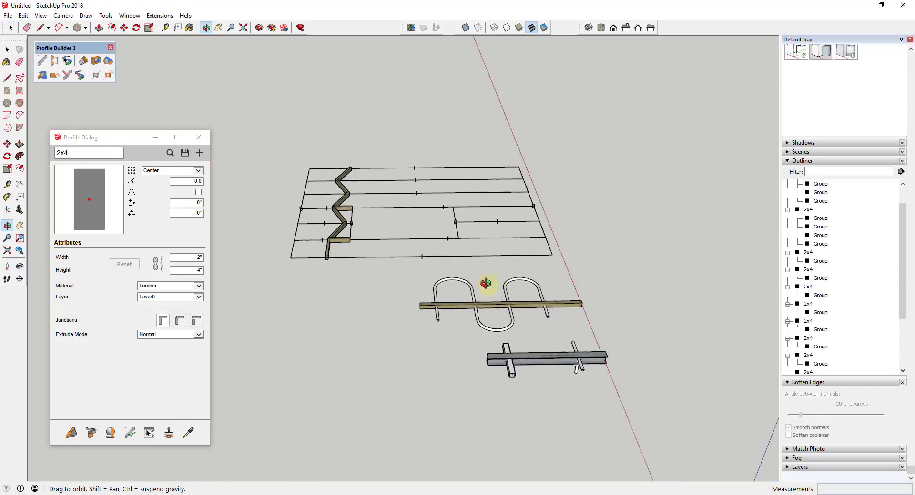
drag(485, 285, 425, 204)
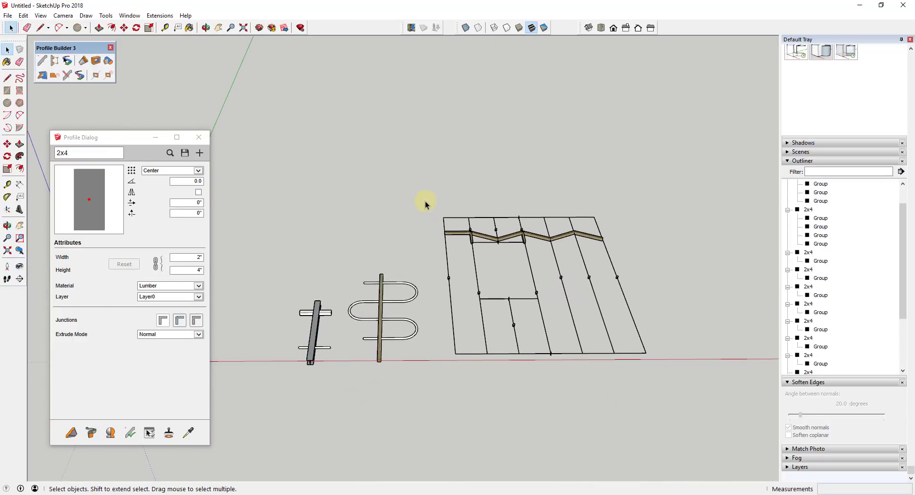